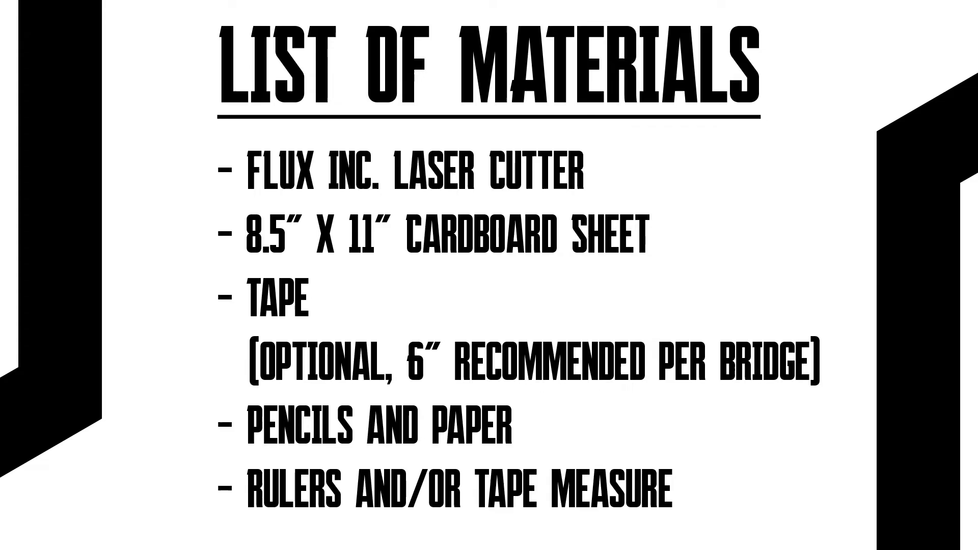
key(right)
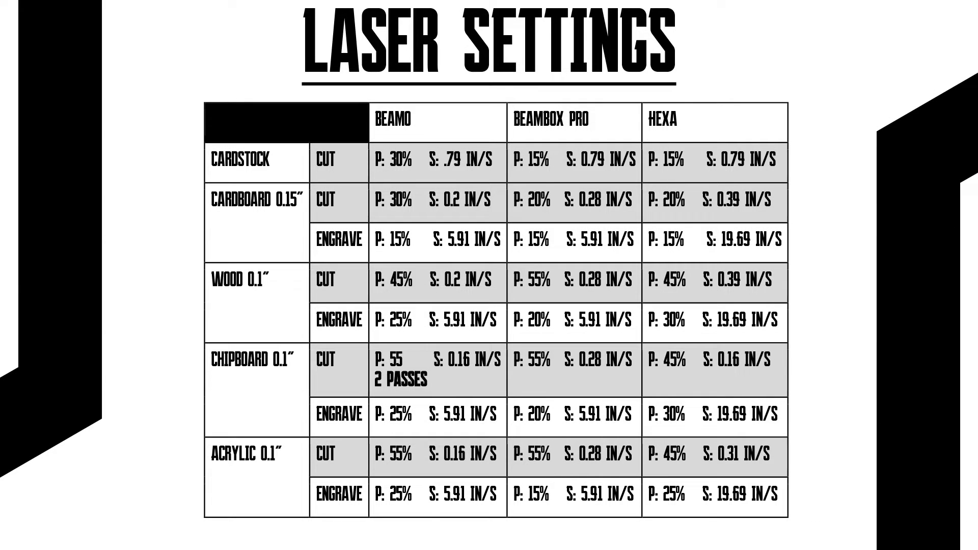